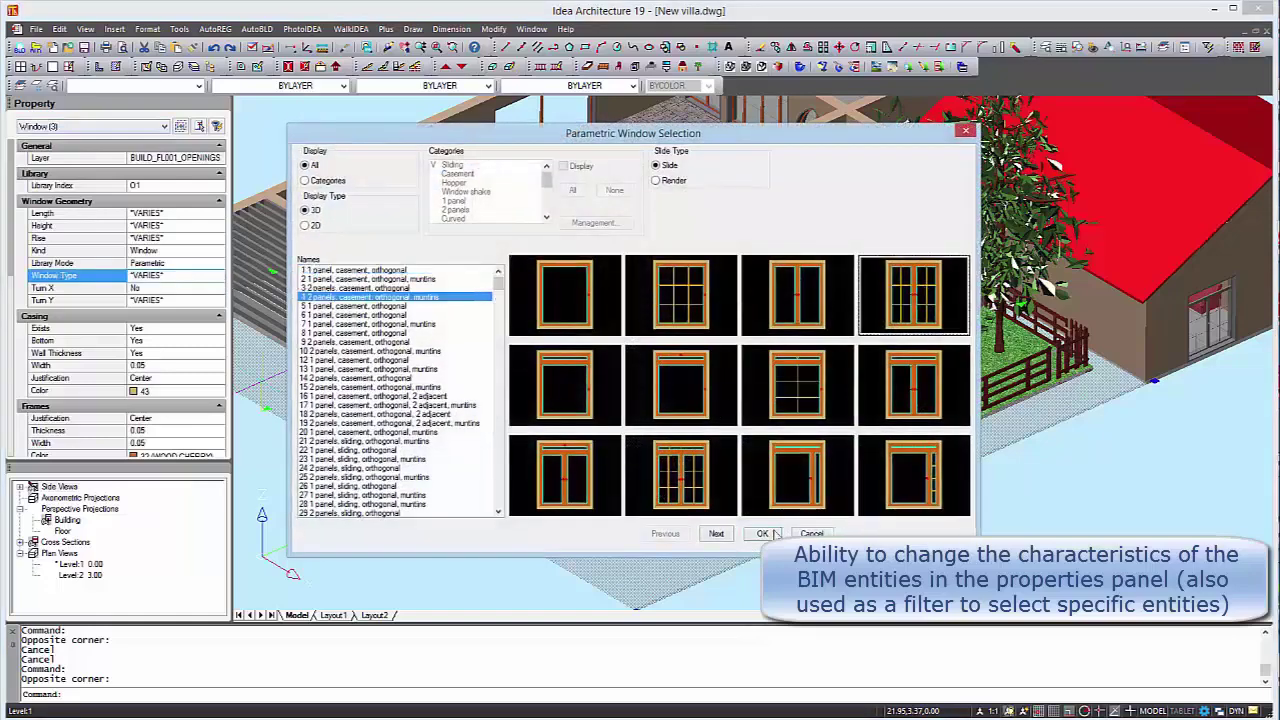
# - Choose a new window style for the selected windows from the Parametric Window Selection catalogue
pyautogui.click(812, 532)
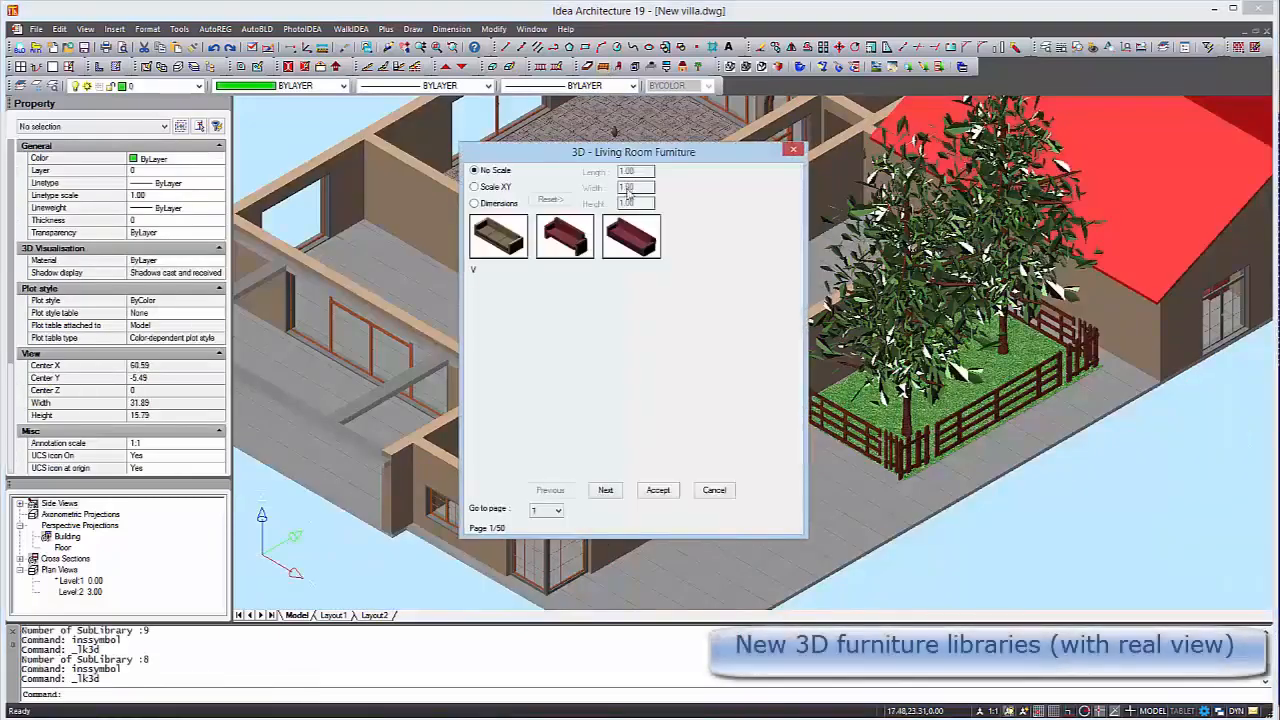
# - Browse to the next page of living room furniture and choose a piece to insert
pyautogui.click(604, 490)
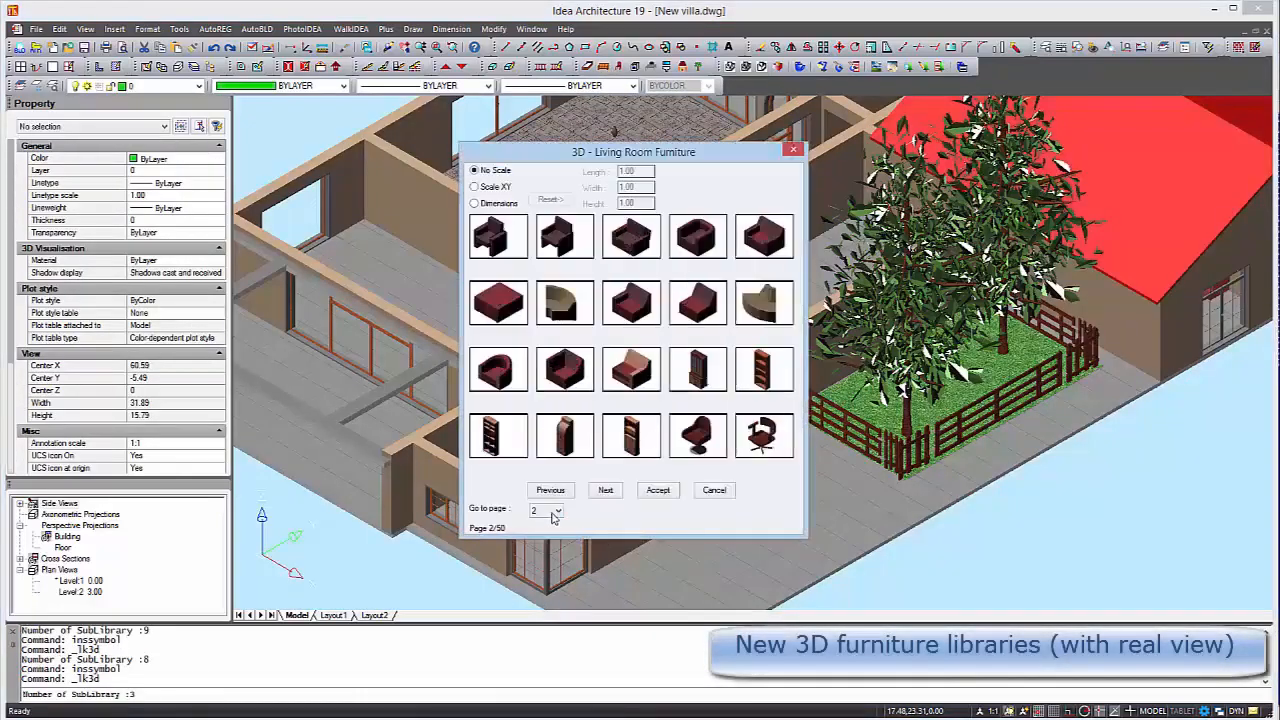
pyautogui.click(604, 490)
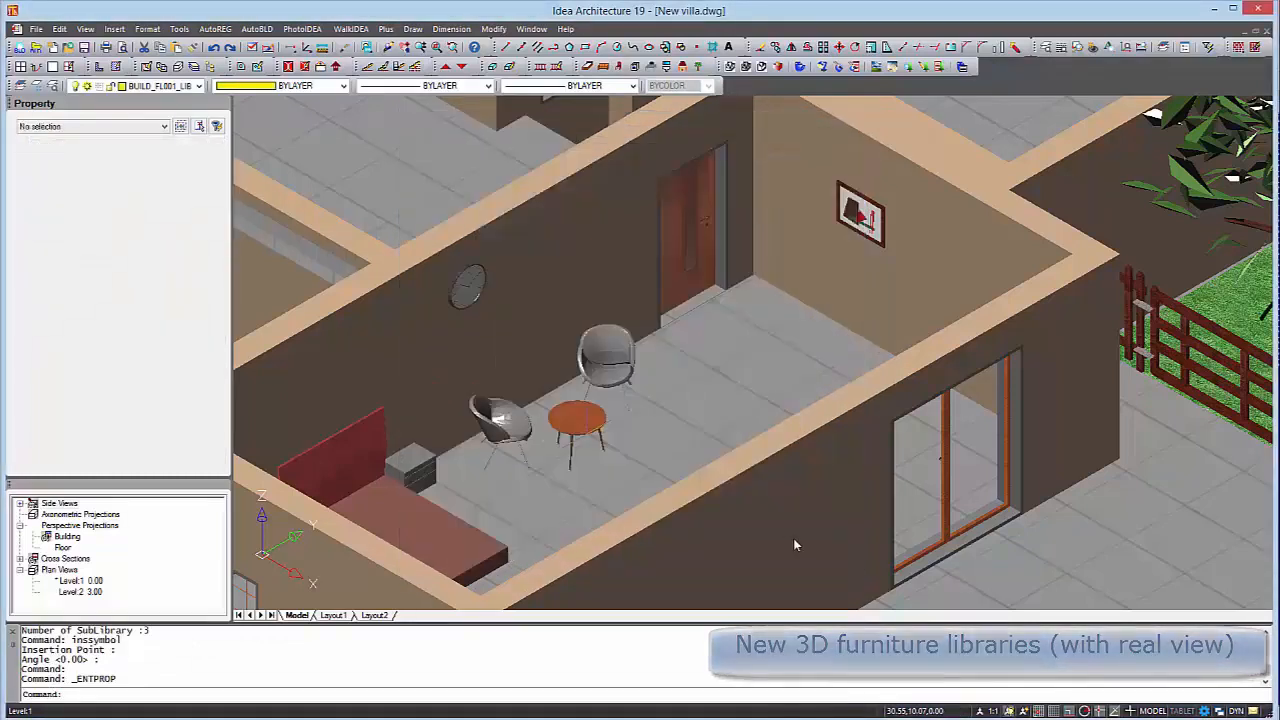
# - Insert an orthophotomap from the building plot menu, loading a .tif tile and accepting it
pyautogui.click(214, 28)
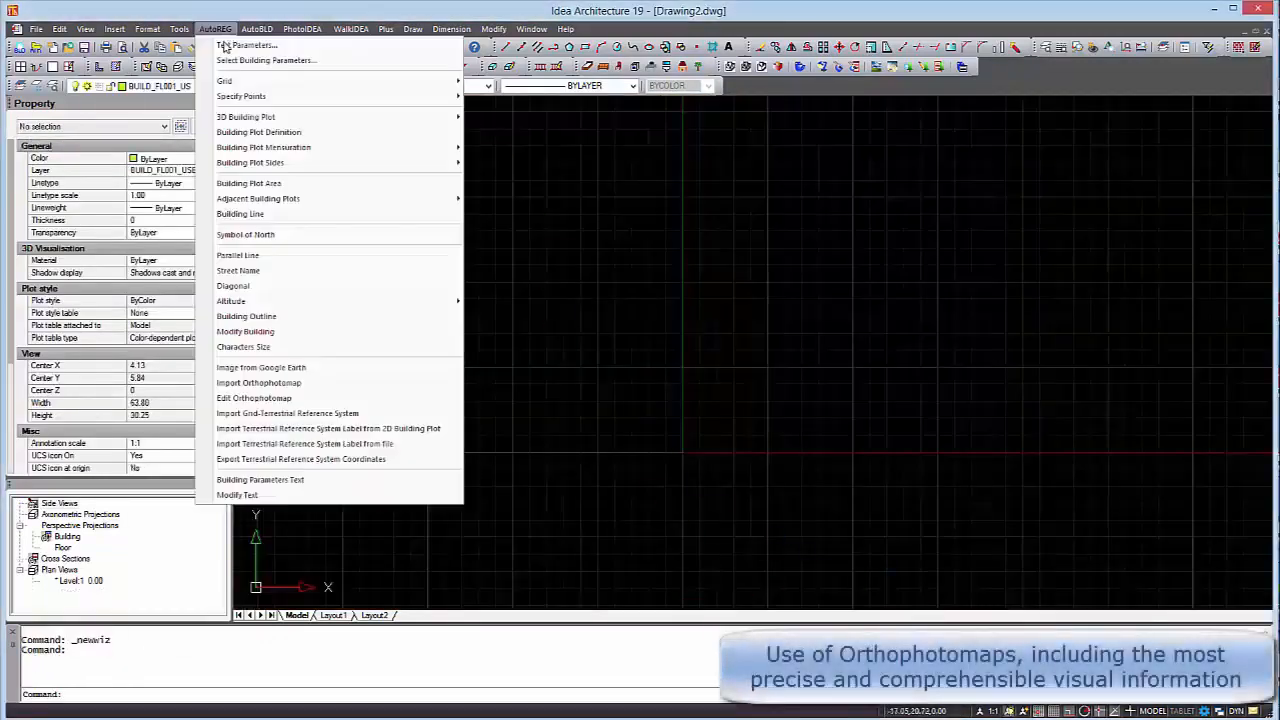
pyautogui.click(258, 382)
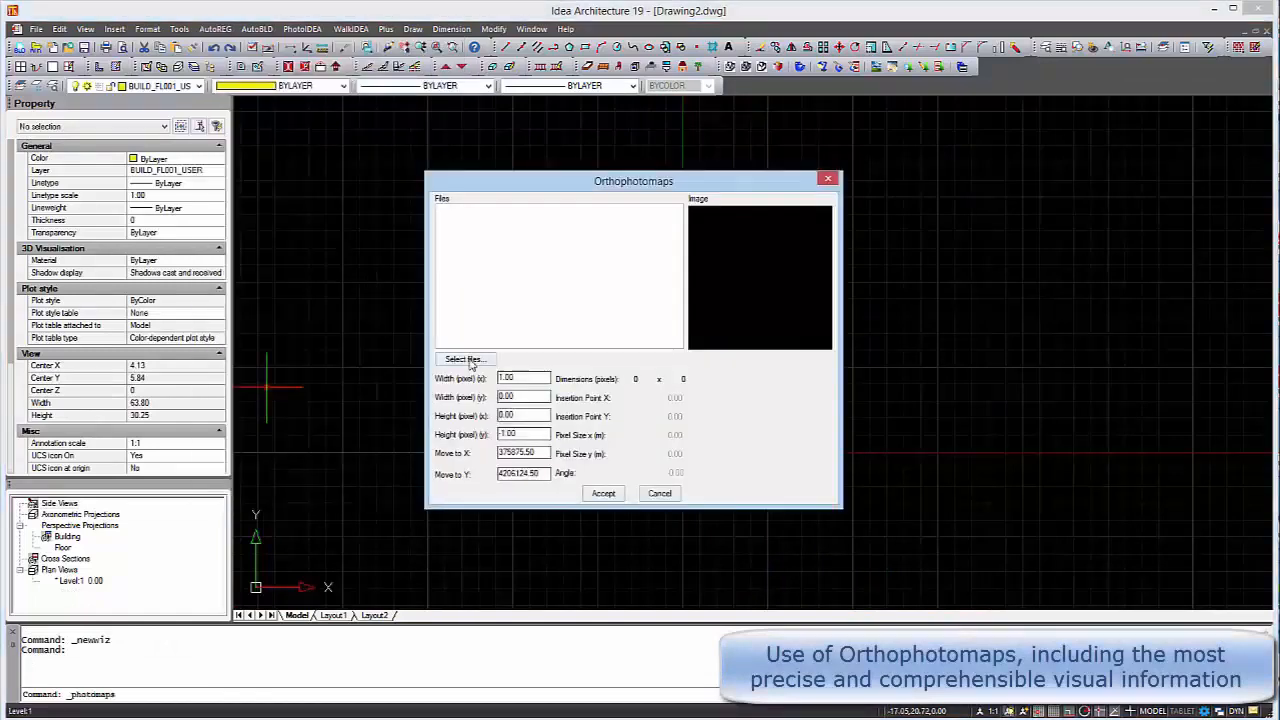
pyautogui.click(464, 360)
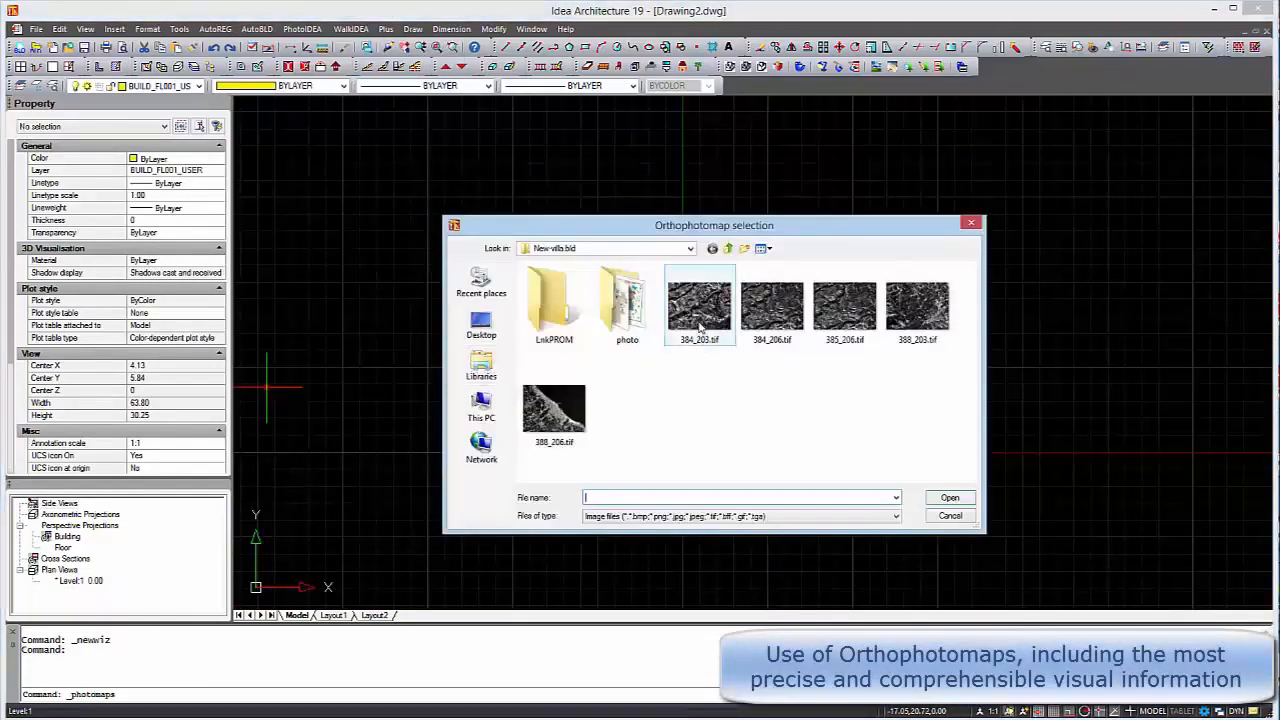
pyautogui.click(950, 496)
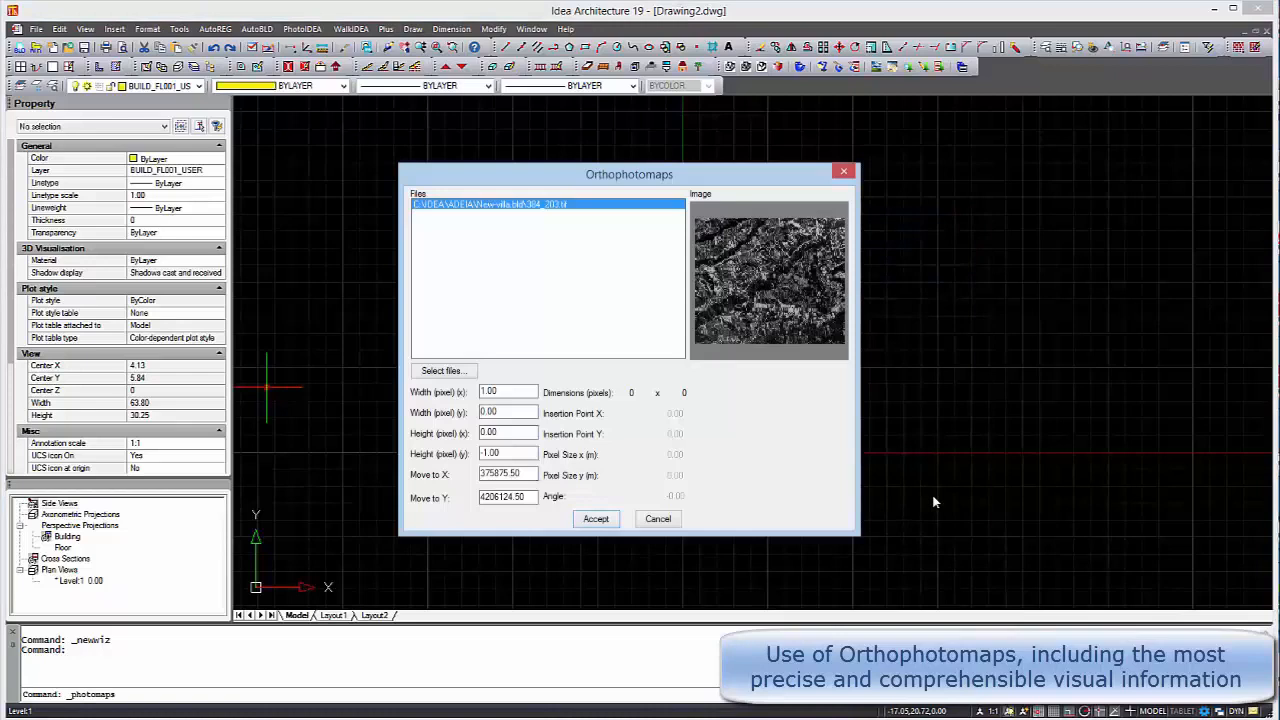
pyautogui.click(596, 520)
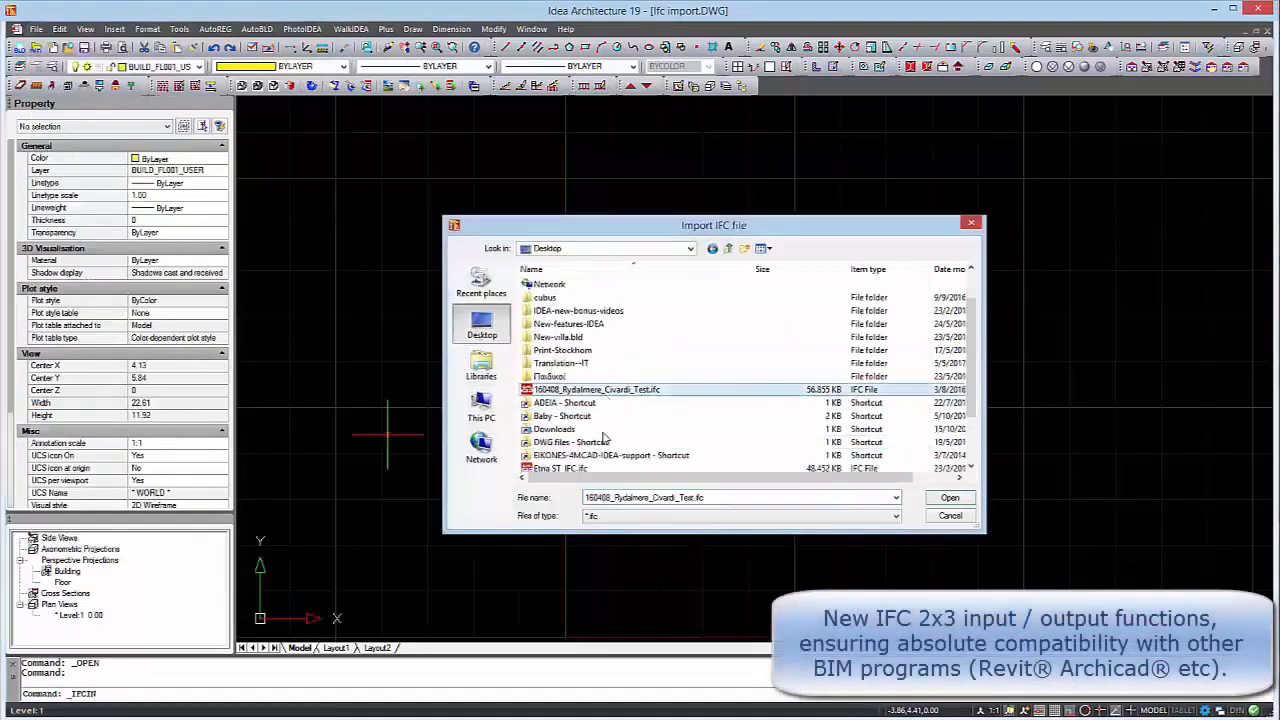
# - Import the chosen .ifc file with All element categories and agree to create an axonometric layer
pyautogui.click(950, 496)
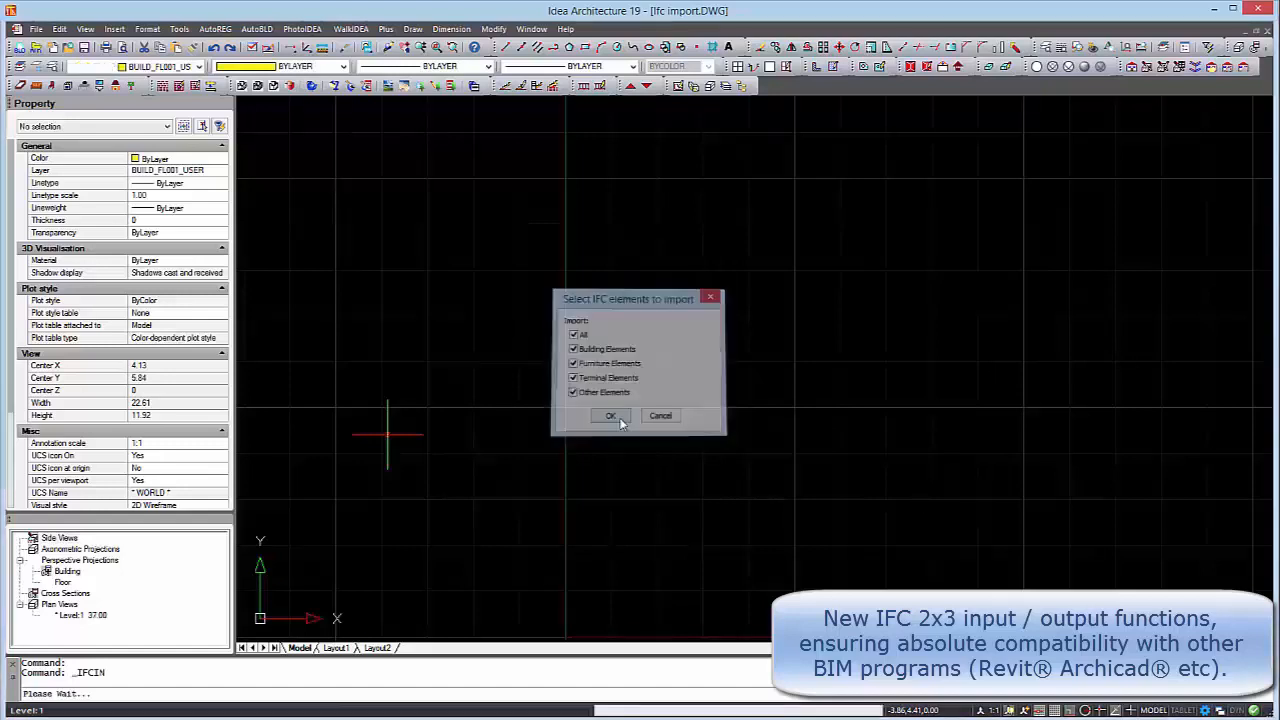
pyautogui.click(608, 414)
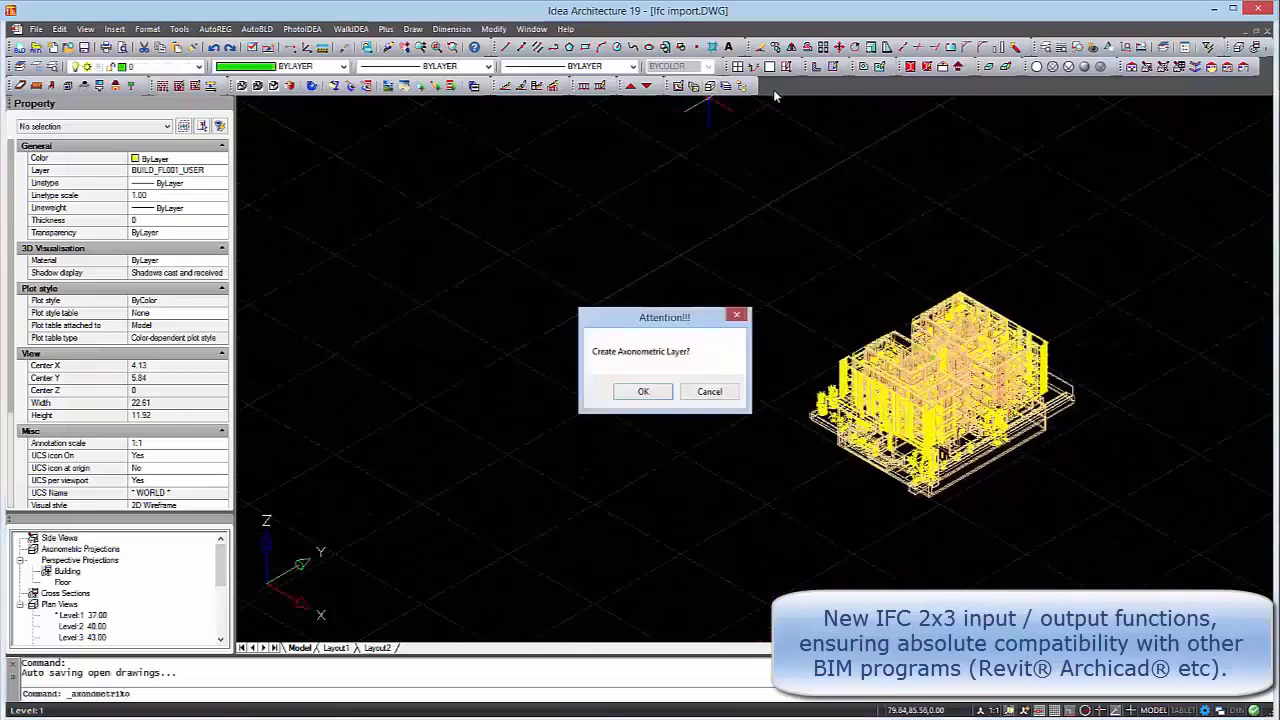
pyautogui.click(644, 390)
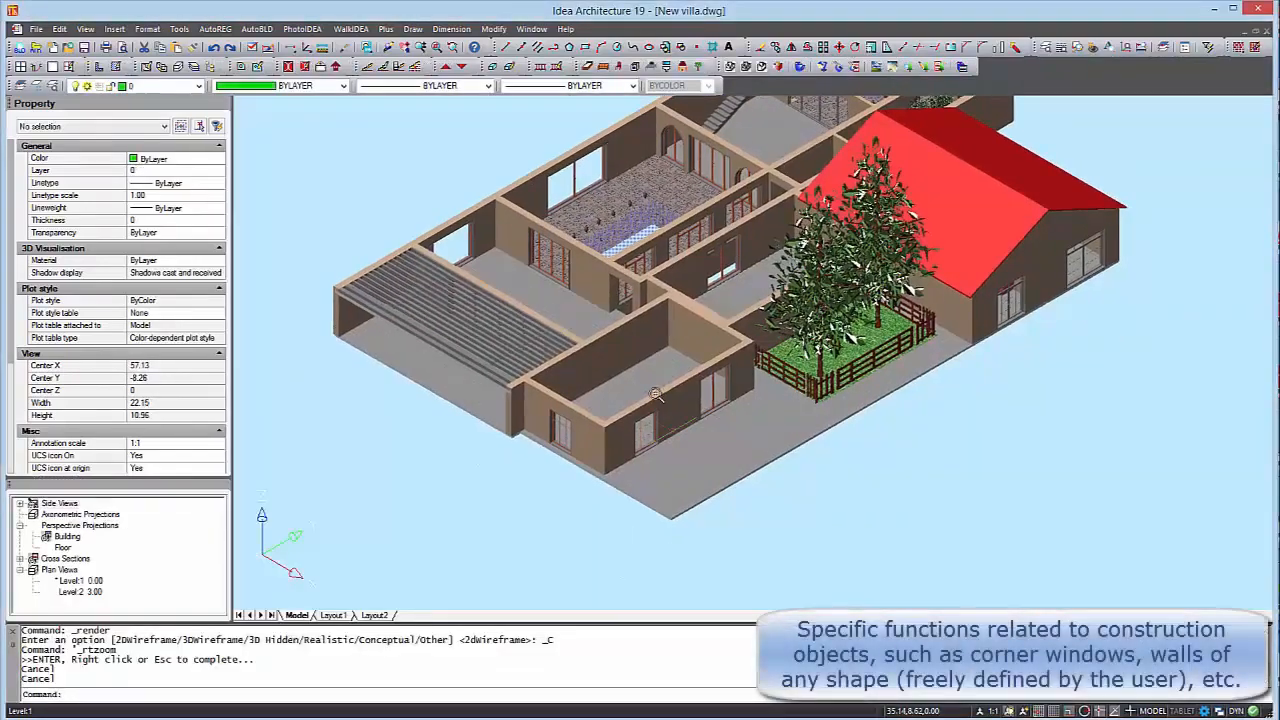
# - Start a special wall opening from the Architecture menu and save the zigzag shape from the Morph Editor
pyautogui.click(258, 28)
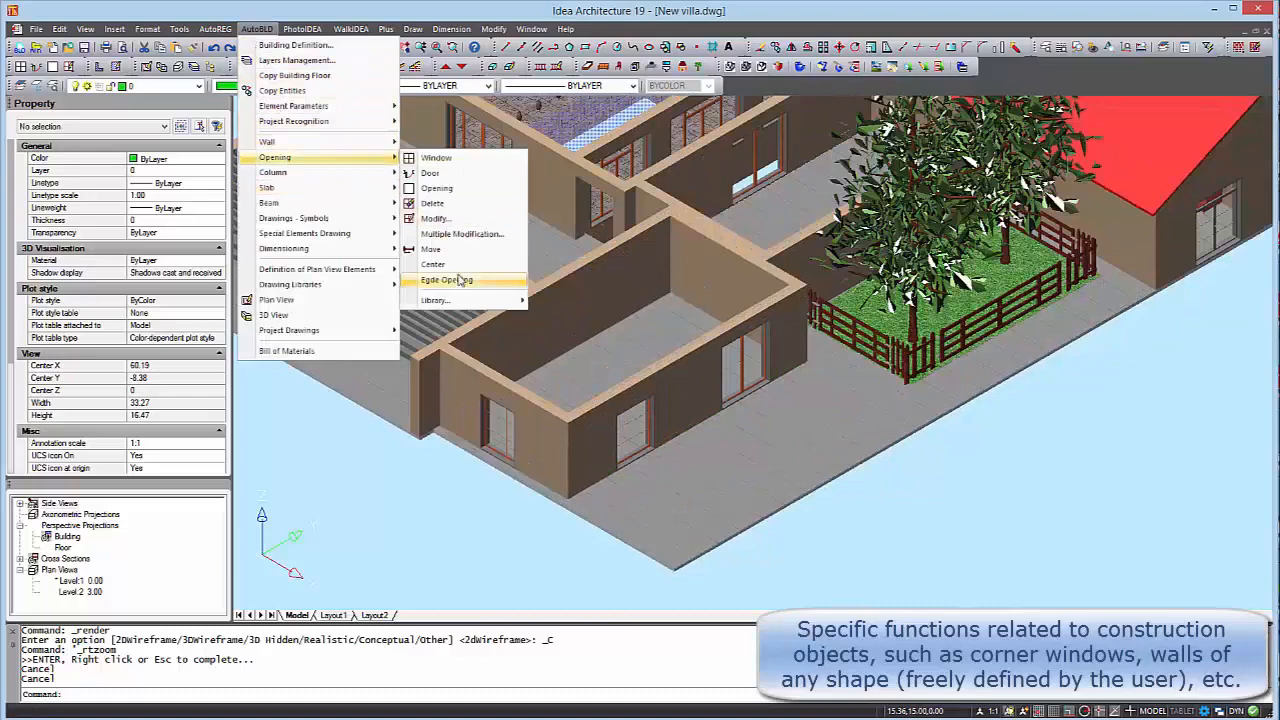
pyautogui.click(448, 280)
pyautogui.write('AC')
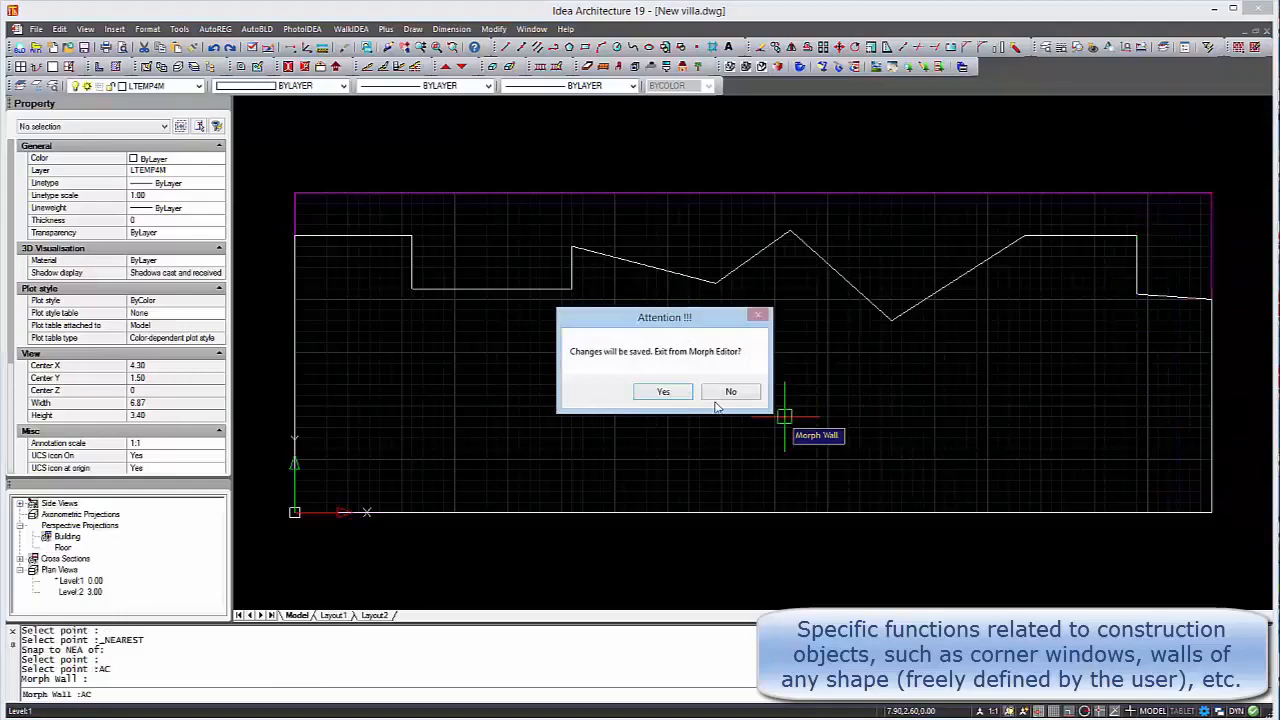
pyautogui.click(662, 390)
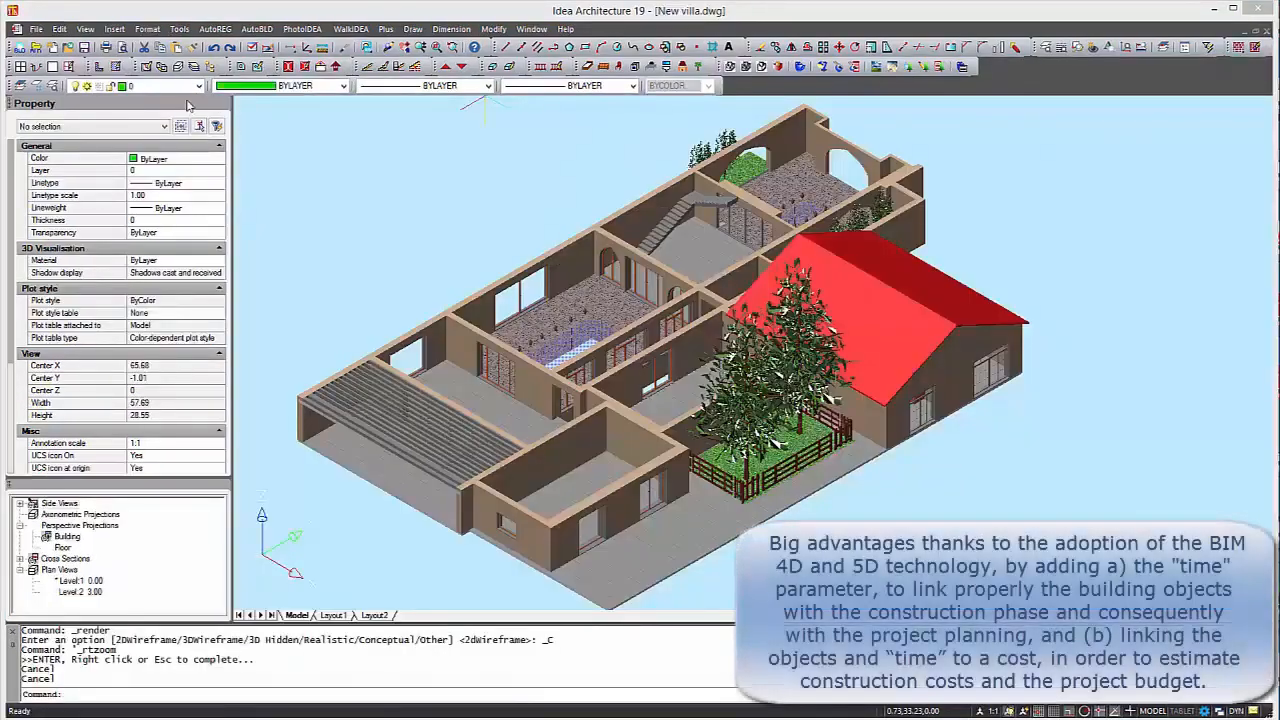
# - Run Bill of Materials from the Architecture menu with Per Space quantities and accept to compute them
pyautogui.click(256, 28)
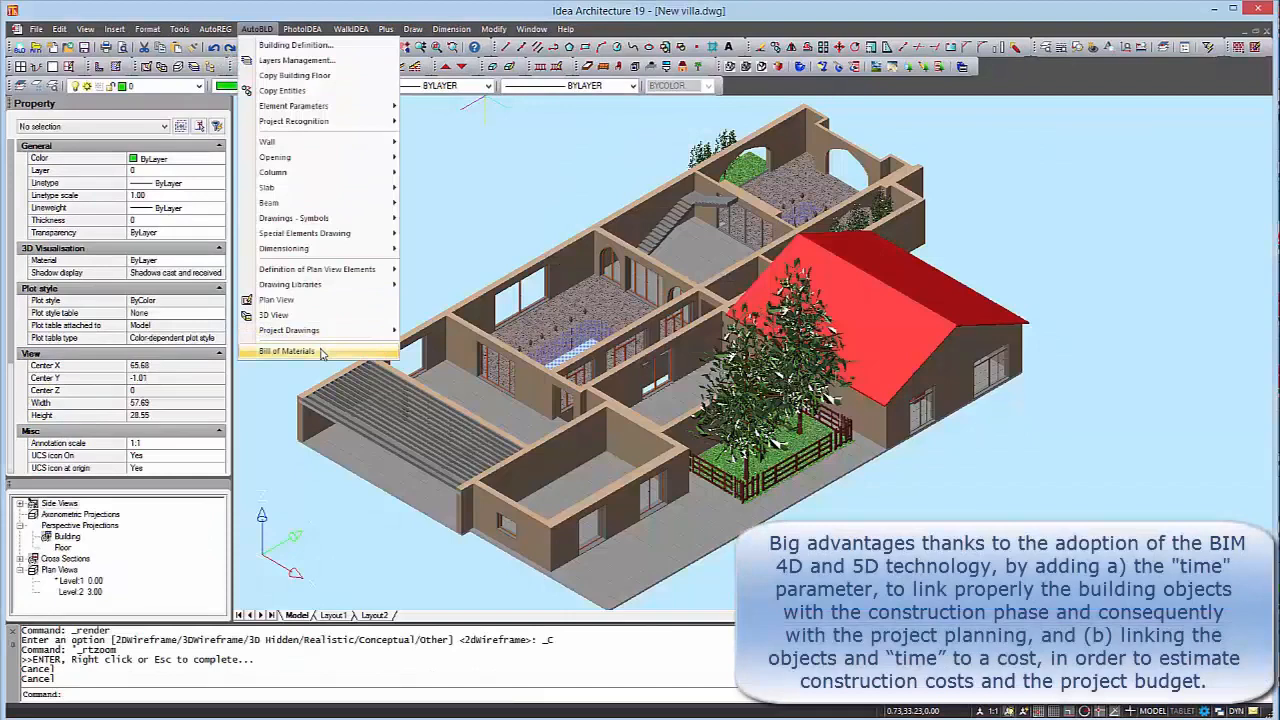
pyautogui.click(284, 352)
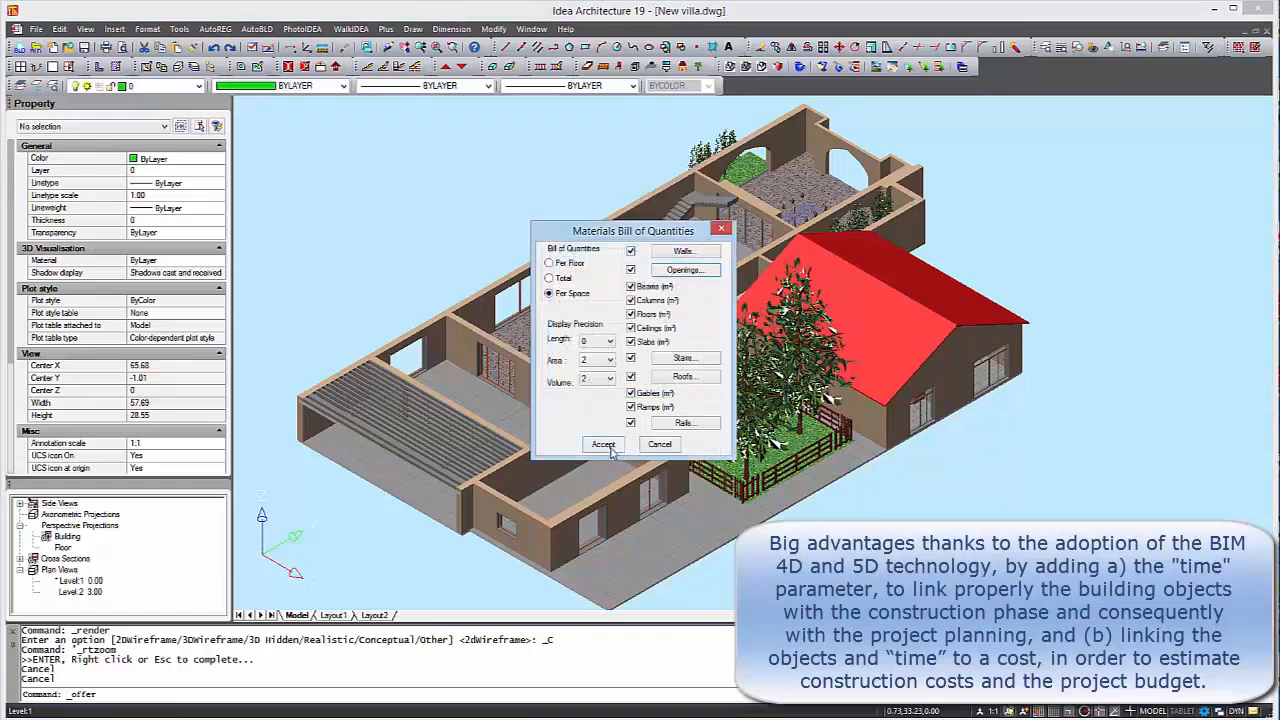
pyautogui.click(602, 444)
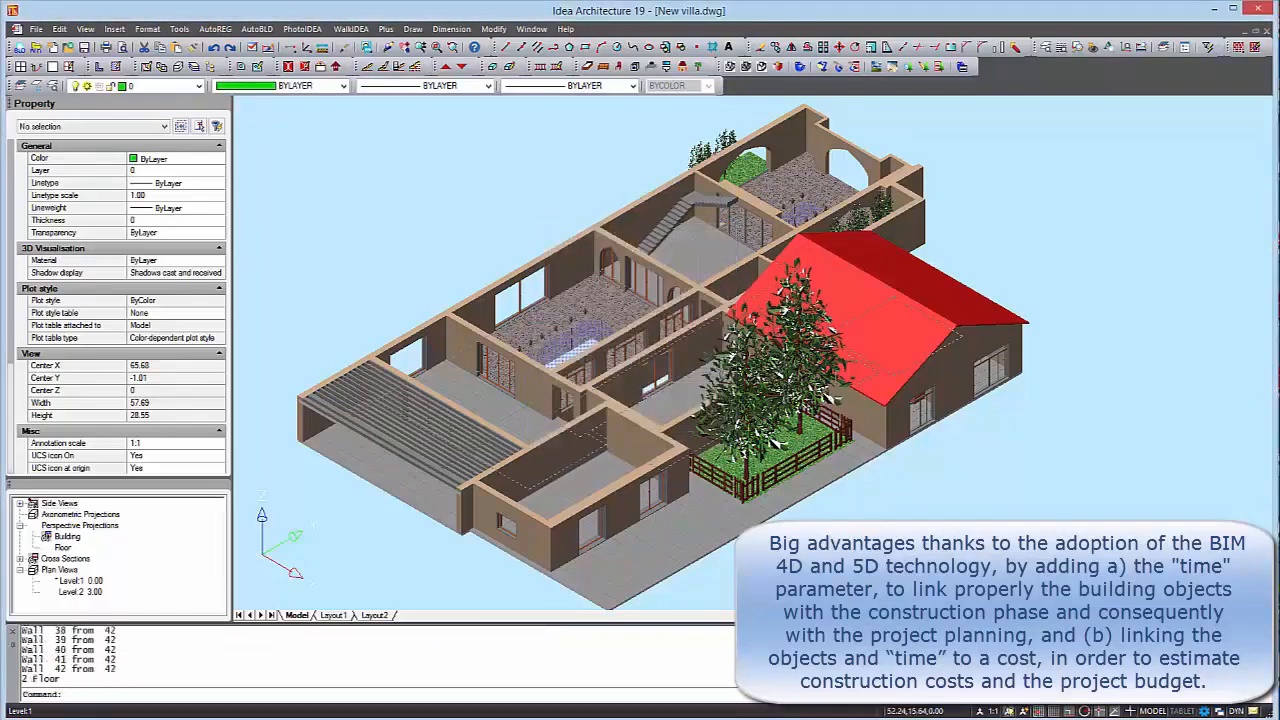